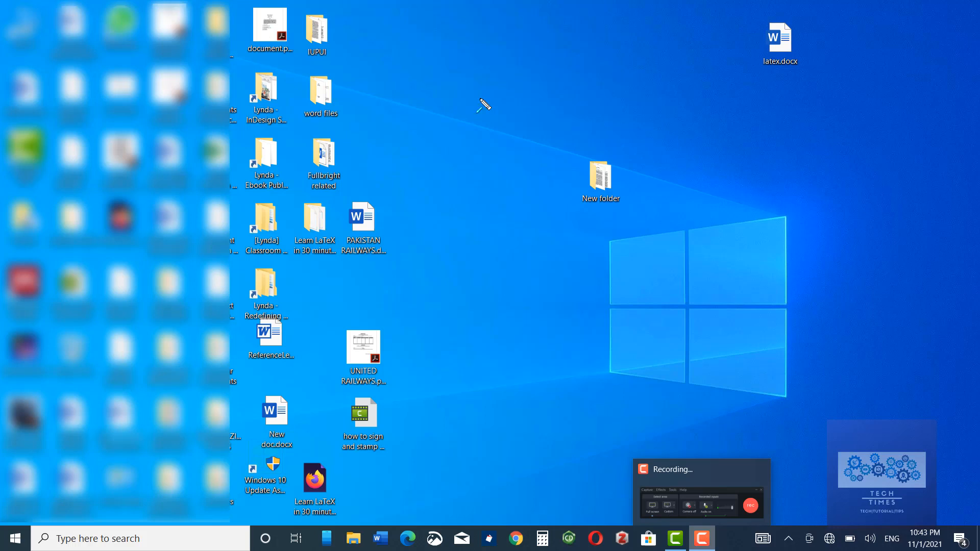
{"action": "mouse_move", "coordinate": [438, 68]}
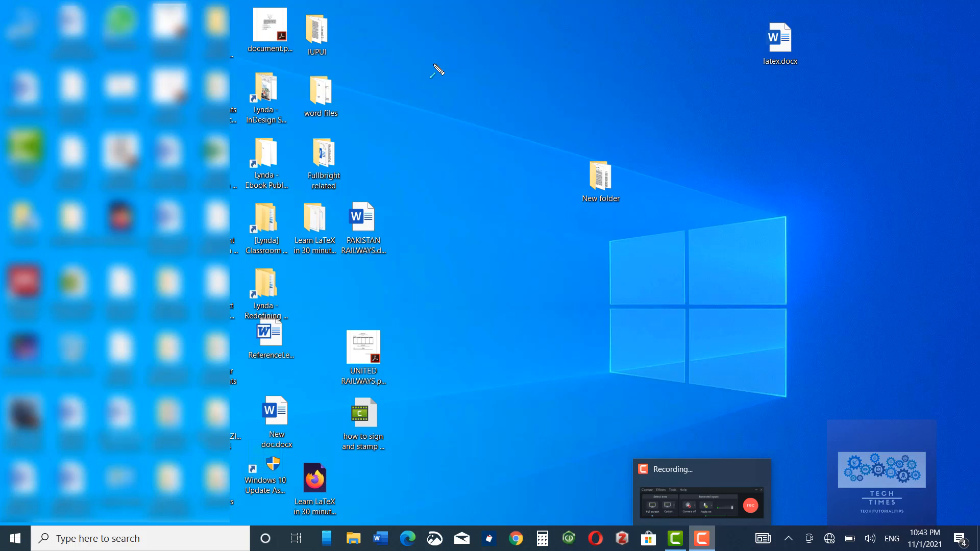
{"action": "mouse_move", "coordinate": [428, 80]}
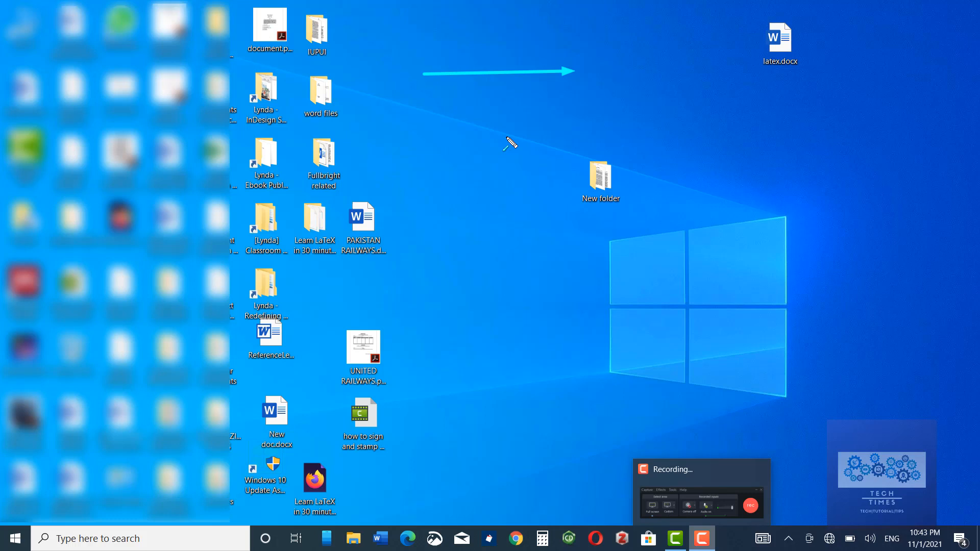
{"action": "mouse_move", "coordinate": [593, 210]}
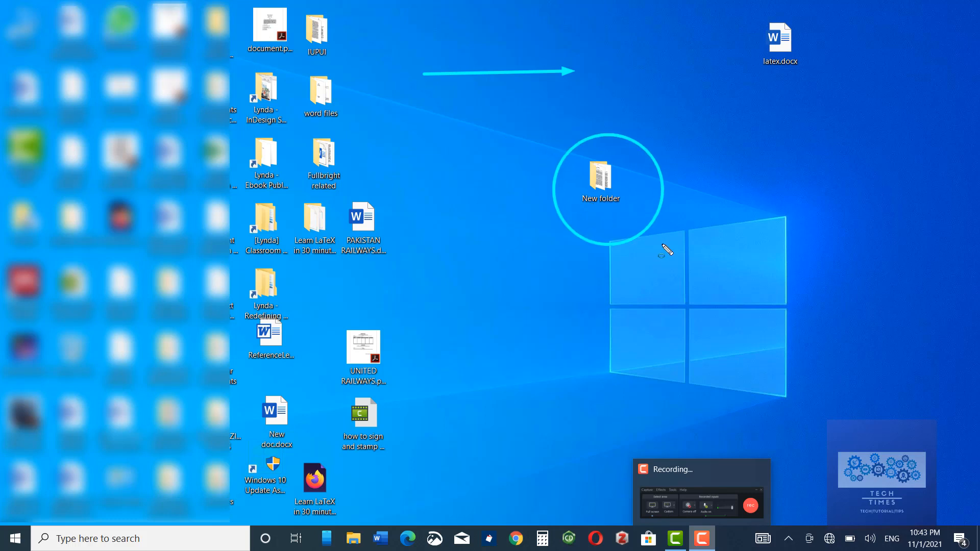
{"action": "mouse_move", "coordinate": [498, 308]}
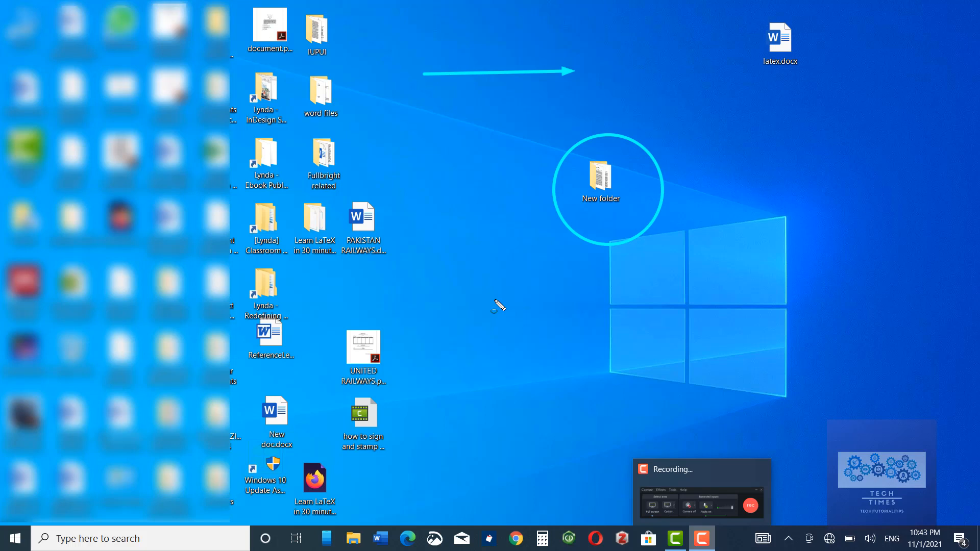
{"action": "mouse_move", "coordinate": [466, 305]}
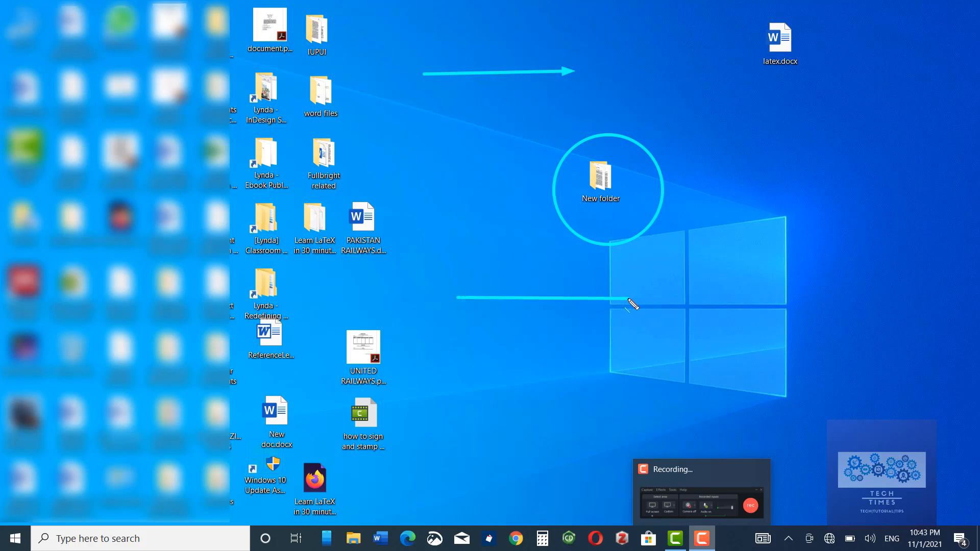
{"action": "mouse_move", "coordinate": [512, 357]}
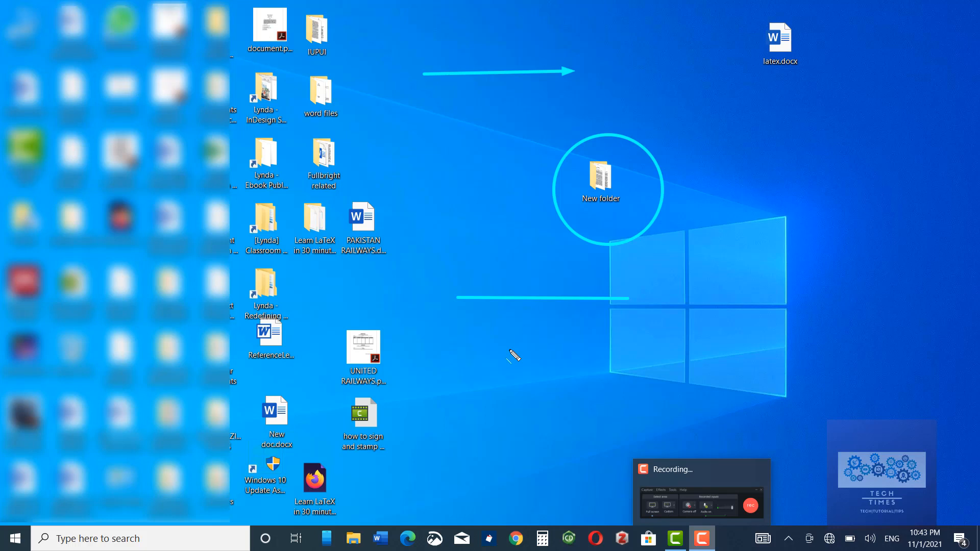
{"action": "mouse_move", "coordinate": [506, 348]}
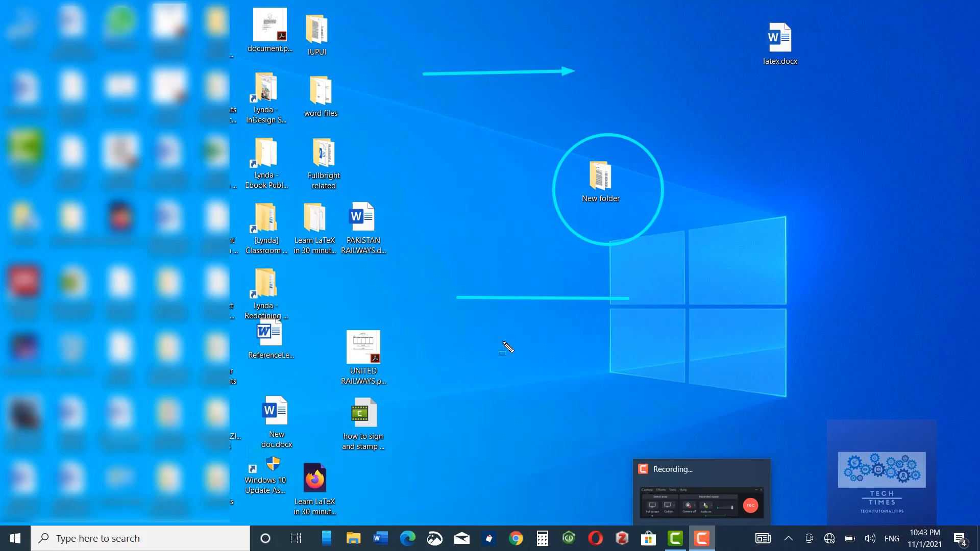
{"action": "mouse_move", "coordinate": [405, 118]}
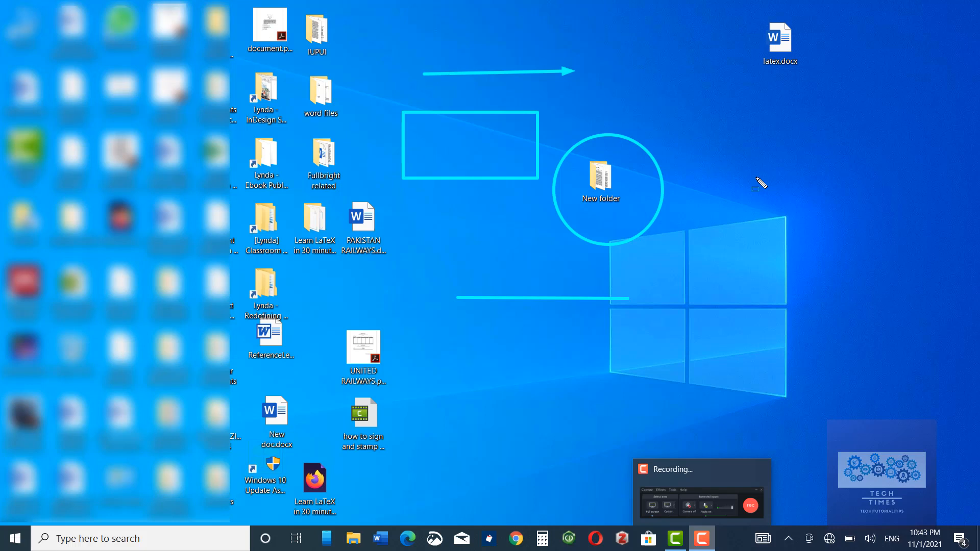
{"action": "mouse_move", "coordinate": [718, 110]}
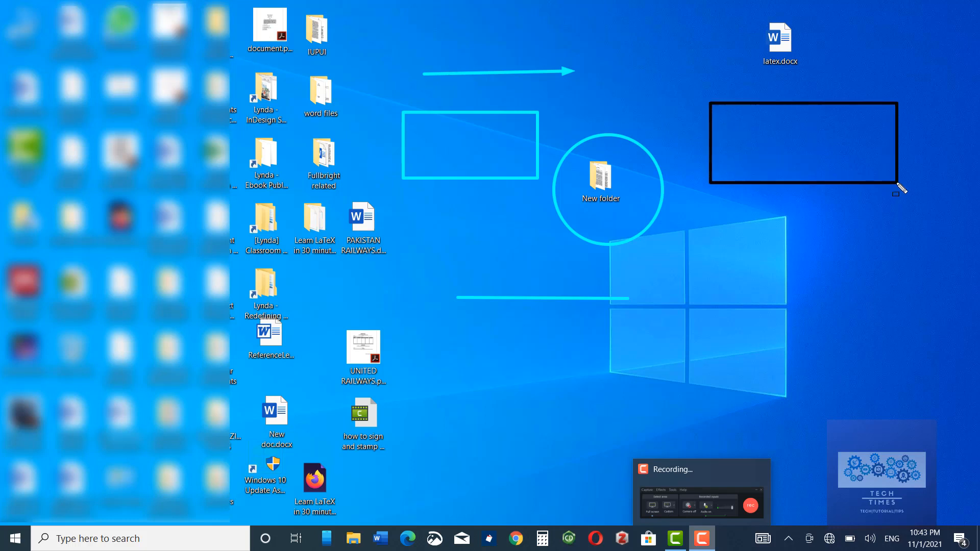
{"action": "mouse_move", "coordinate": [718, 117]}
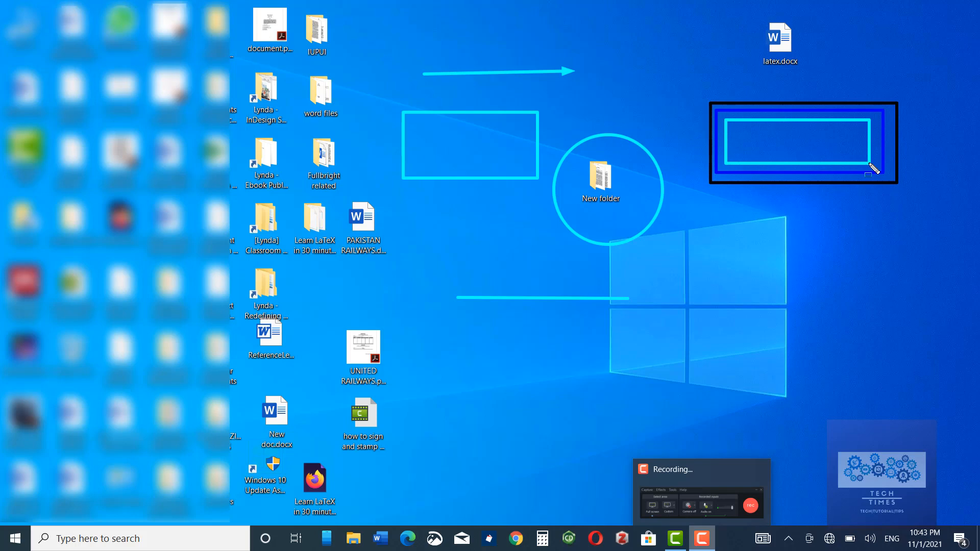
{"action": "mouse_move", "coordinate": [730, 202]}
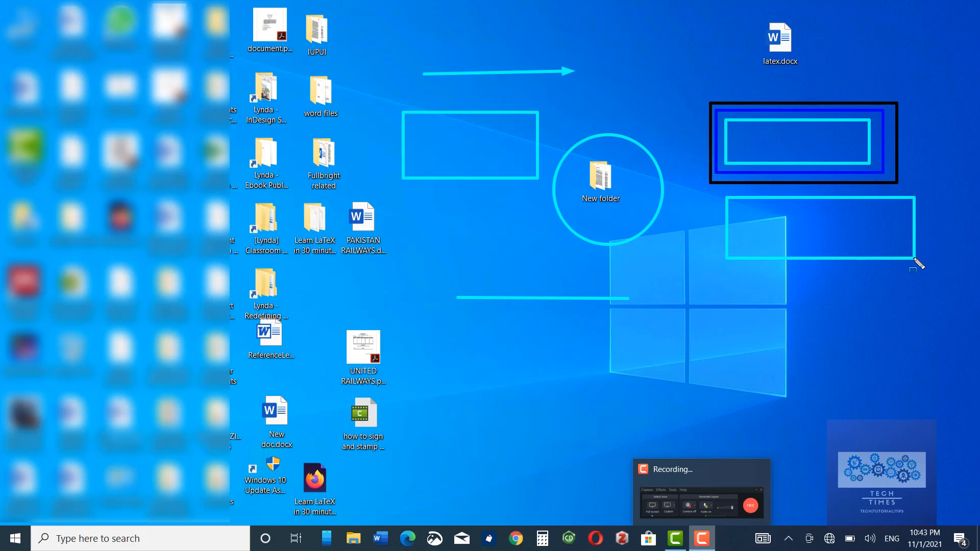
{"action": "mouse_move", "coordinate": [304, 318]}
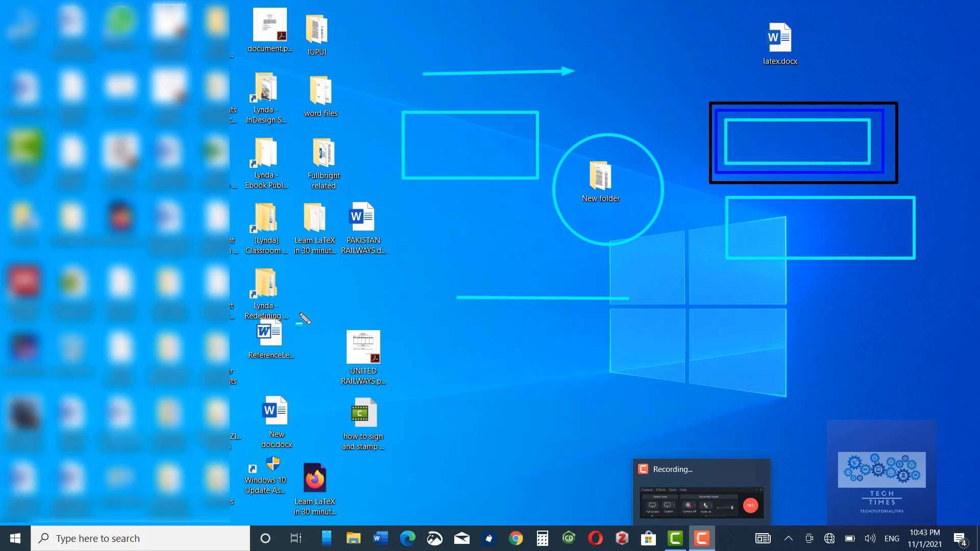
{"action": "mouse_move", "coordinate": [620, 416]}
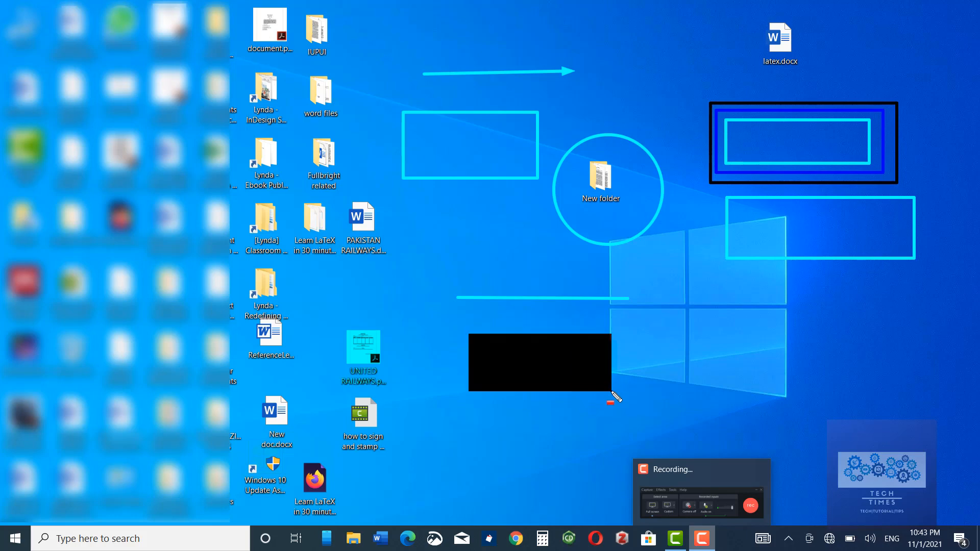
{"action": "mouse_move", "coordinate": [338, 194]}
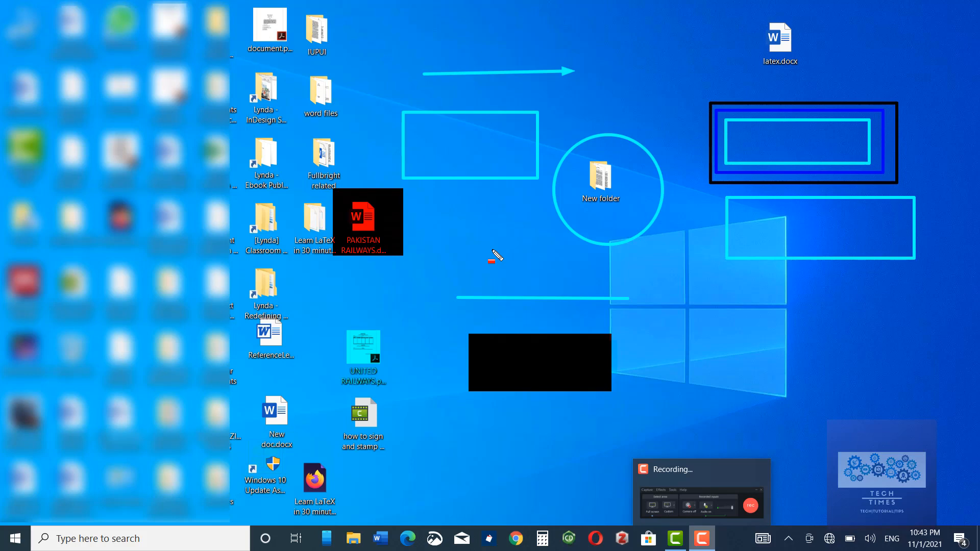
{"action": "mouse_move", "coordinate": [463, 232]}
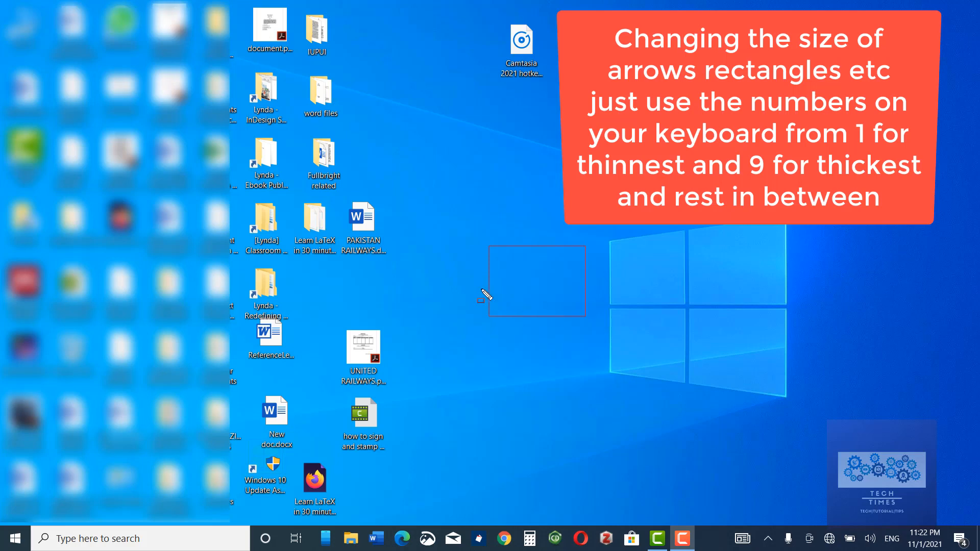
{"action": "mouse_move", "coordinate": [503, 285]}
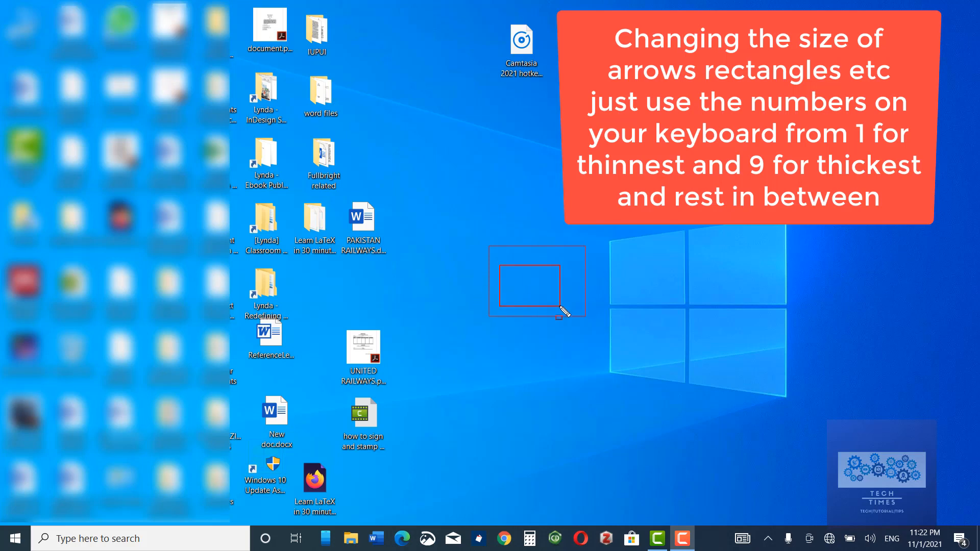
{"action": "mouse_move", "coordinate": [647, 289]}
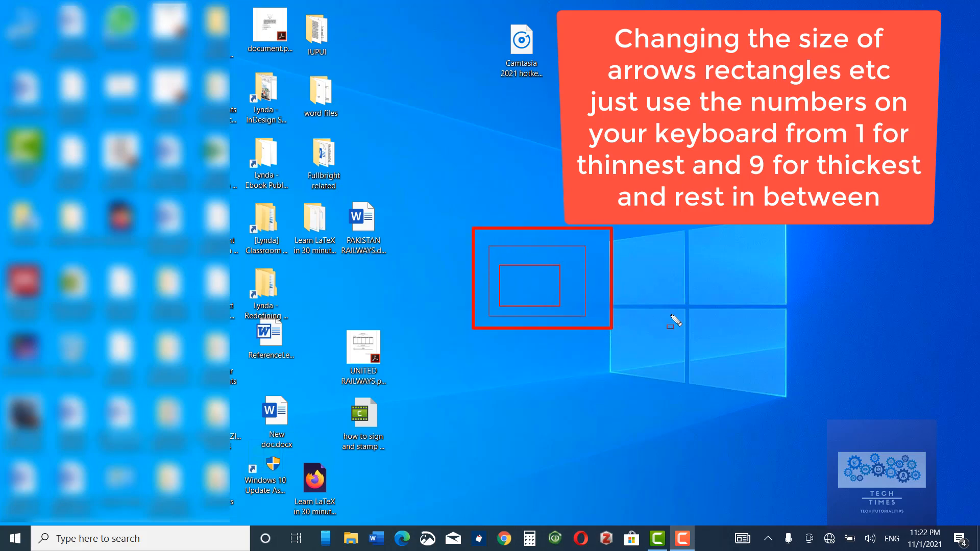
{"action": "mouse_move", "coordinate": [445, 226]}
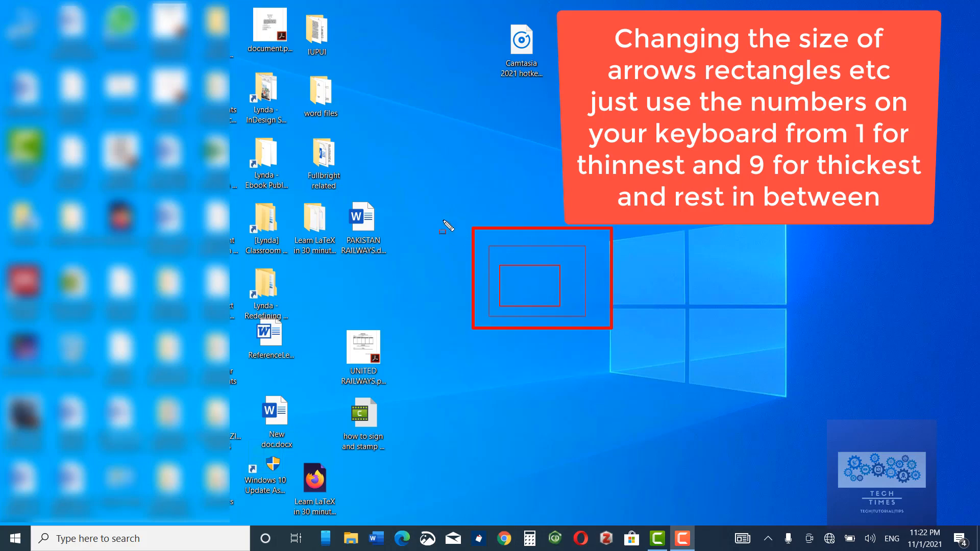